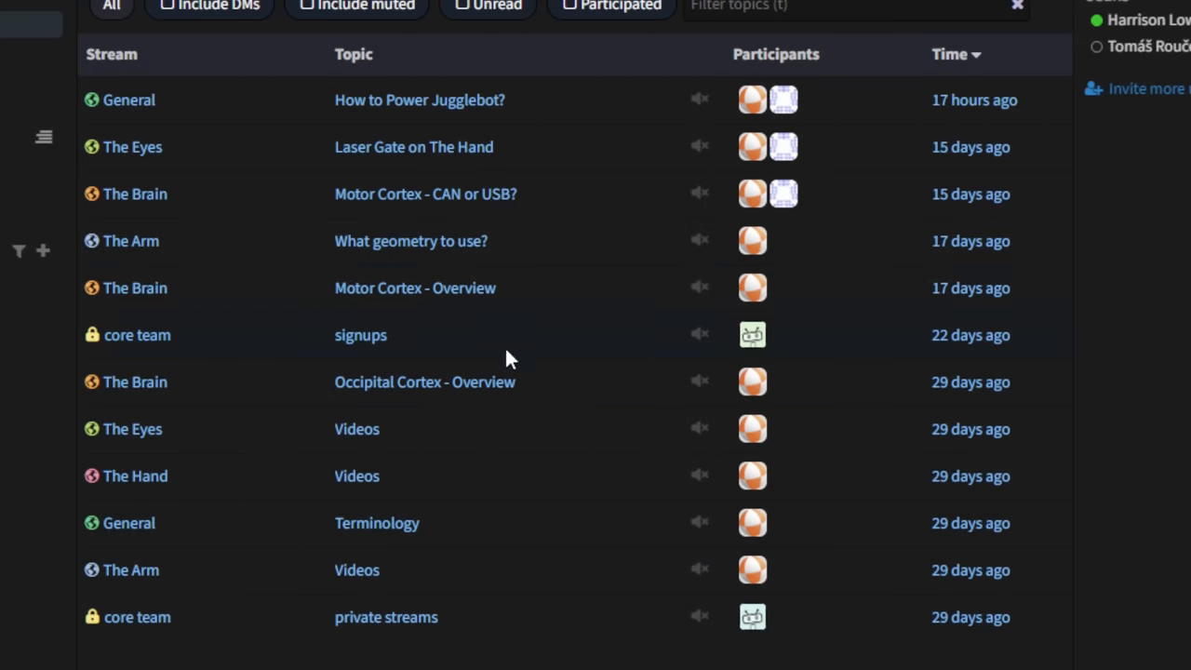
Open 'What geometry to use?' in The Arm and scroll to the base-radius and node-angle results.
click(411, 241)
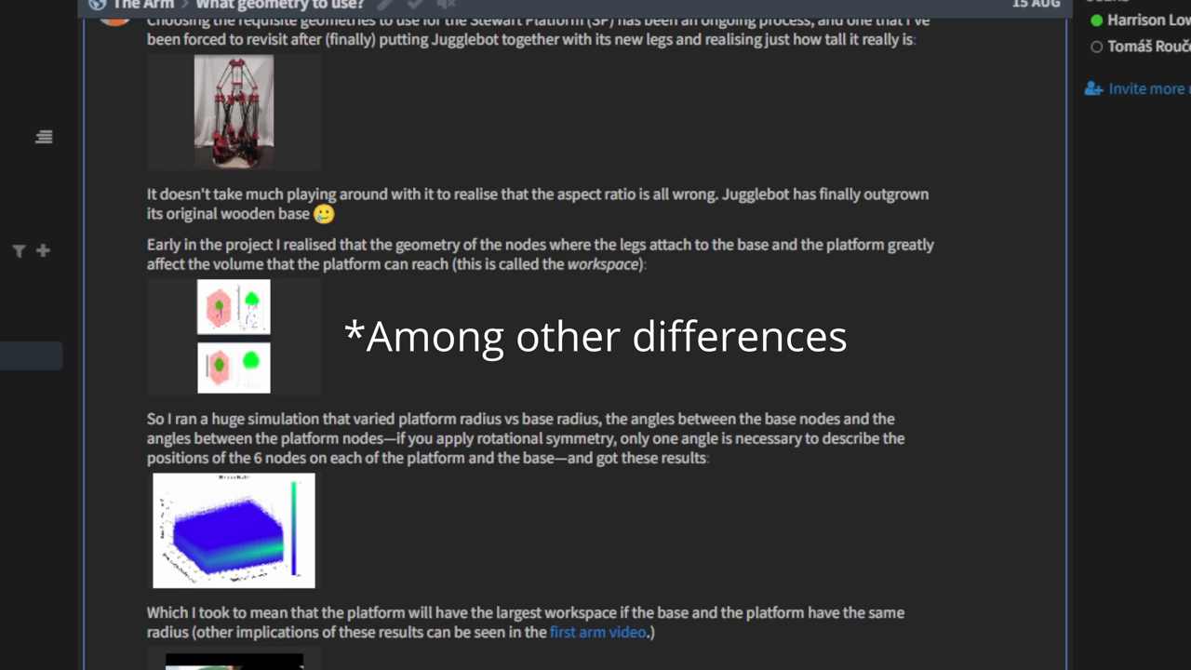
scroll(down, 3)
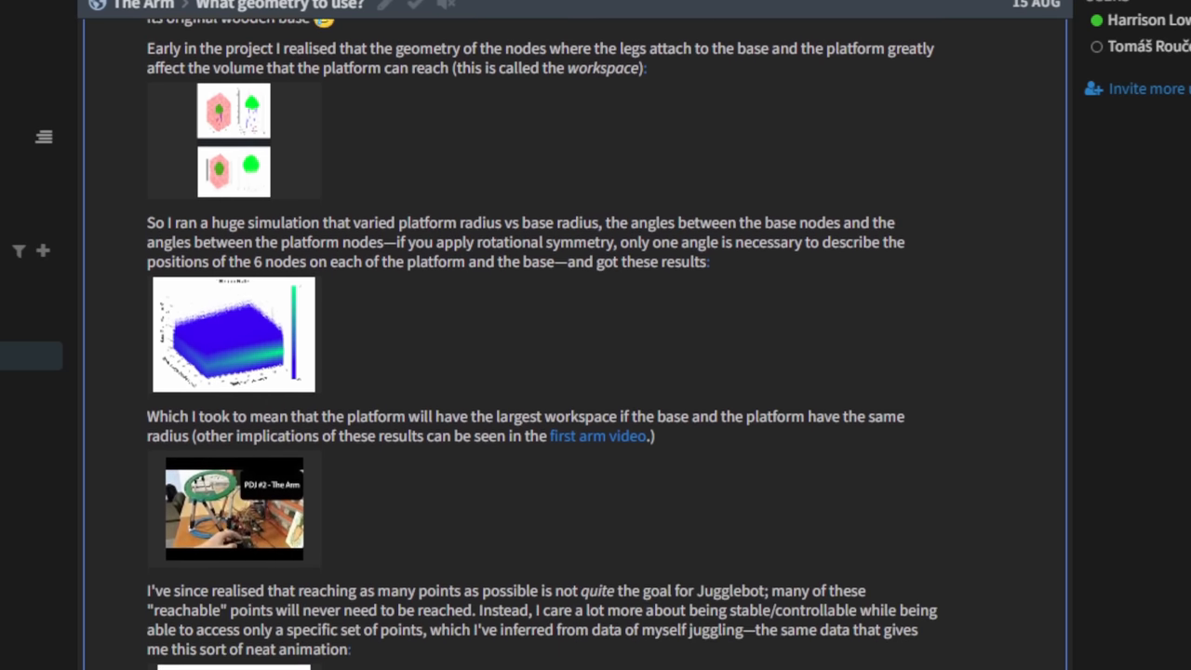
scroll(down, 3)
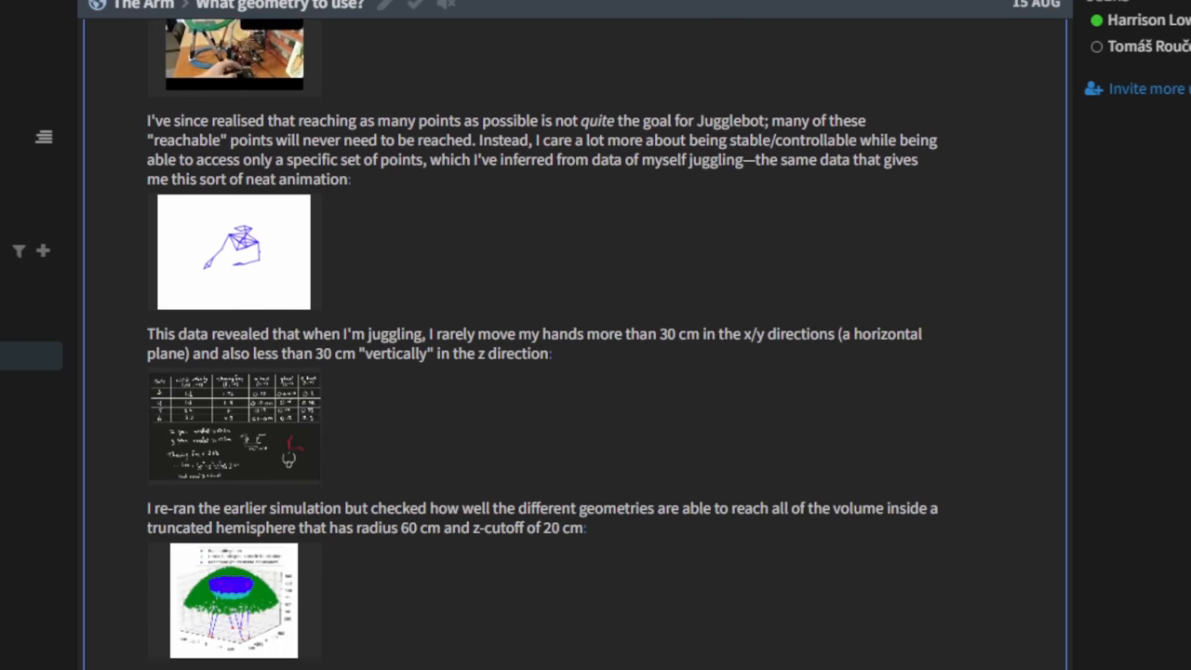
scroll(down, 3)
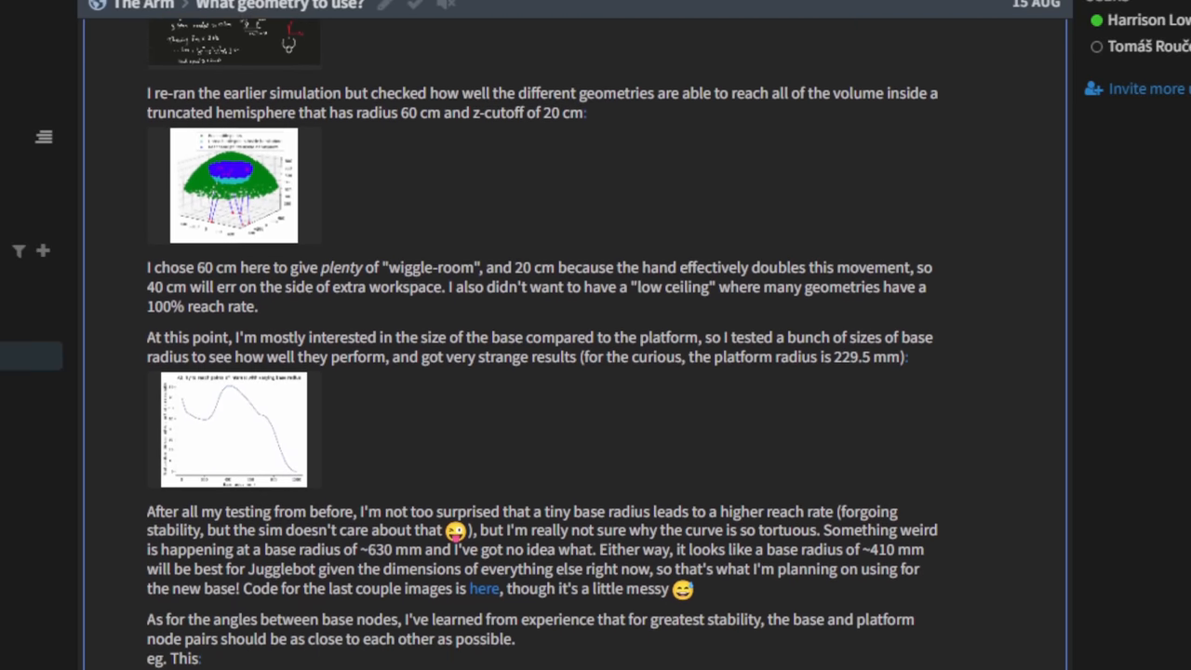
scroll(down, 3)
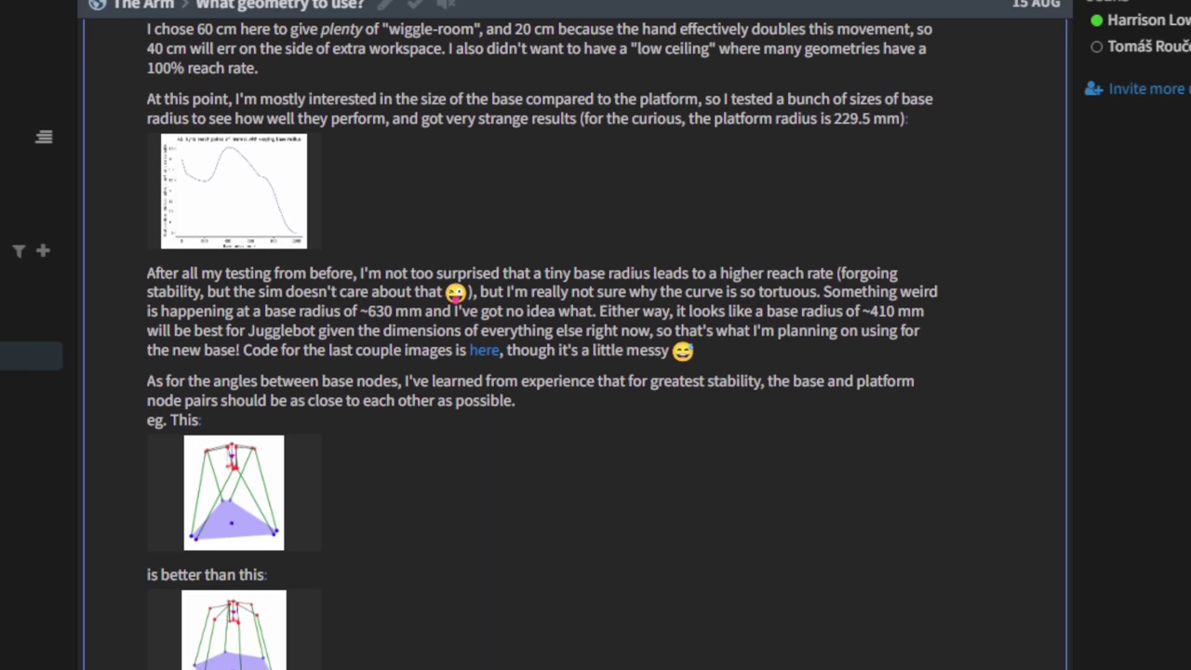